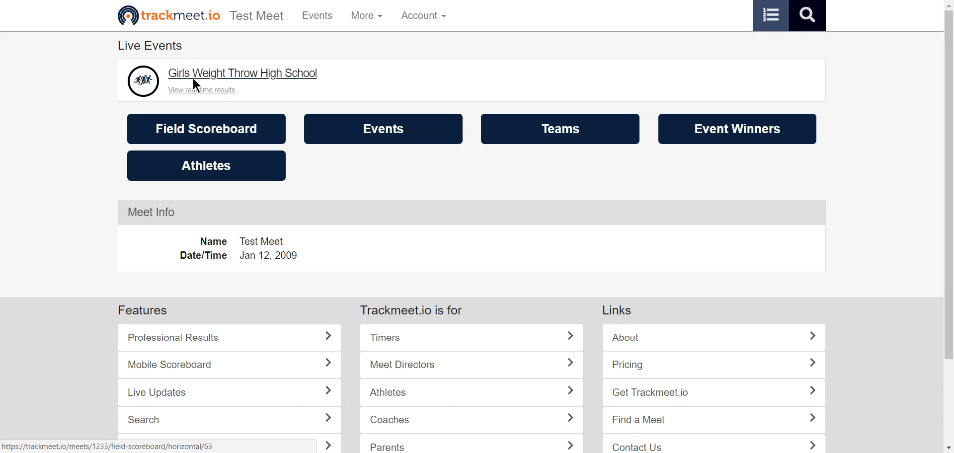
left_click(205, 128)
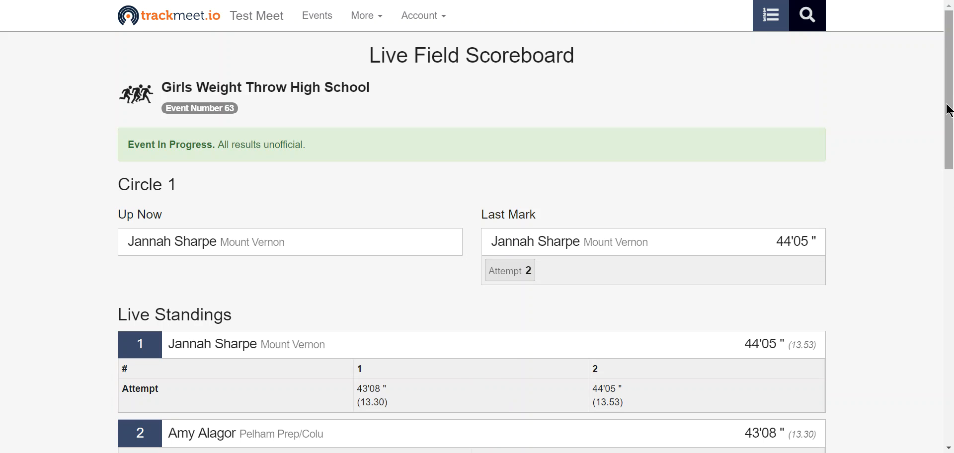
scroll("down", 3)
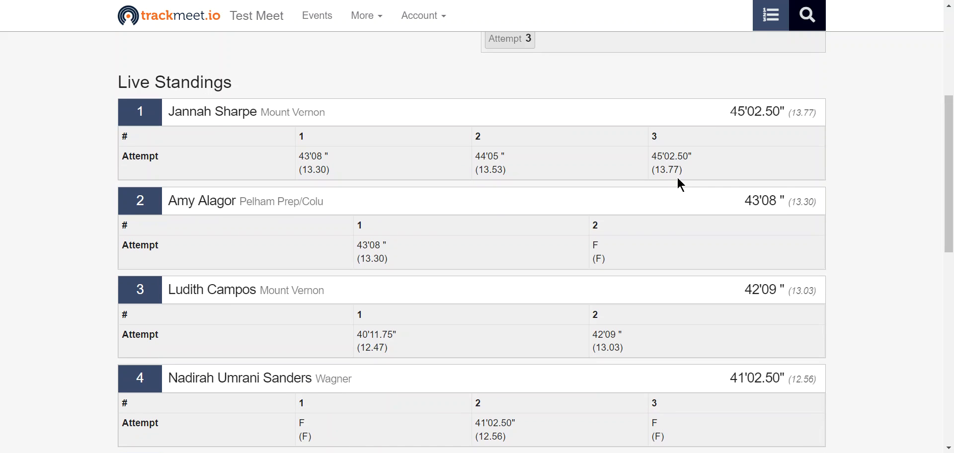
mouse_move(656, 142)
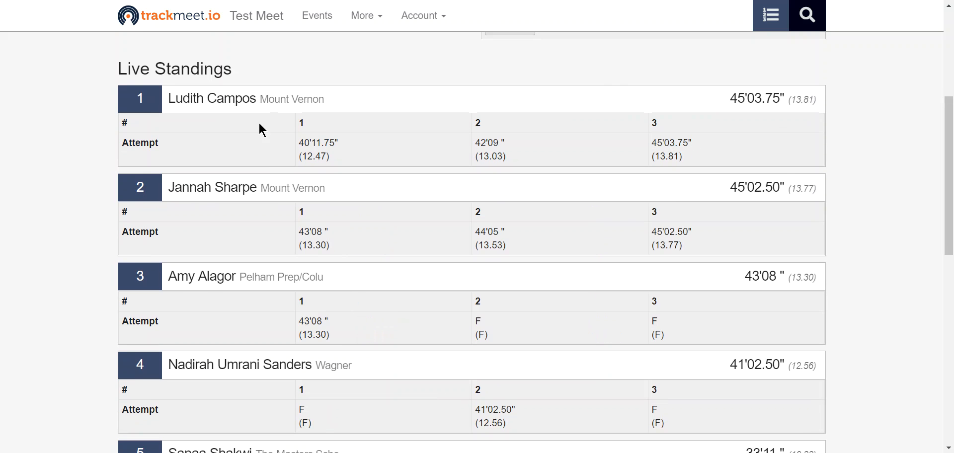
mouse_move(301, 232)
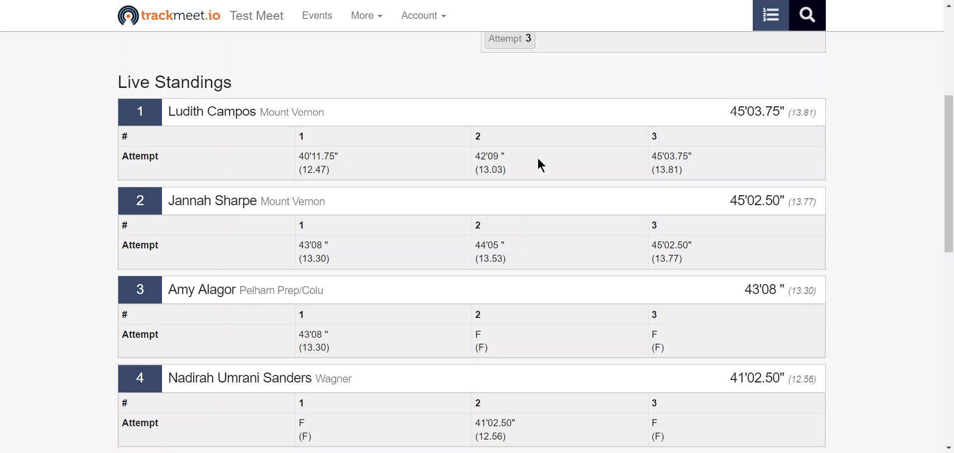
scroll("down", 3)
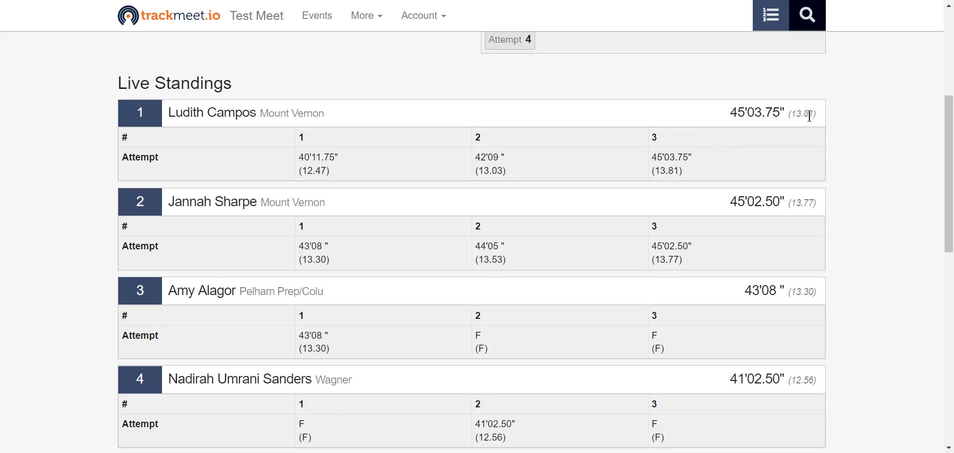
scroll("up", 3)
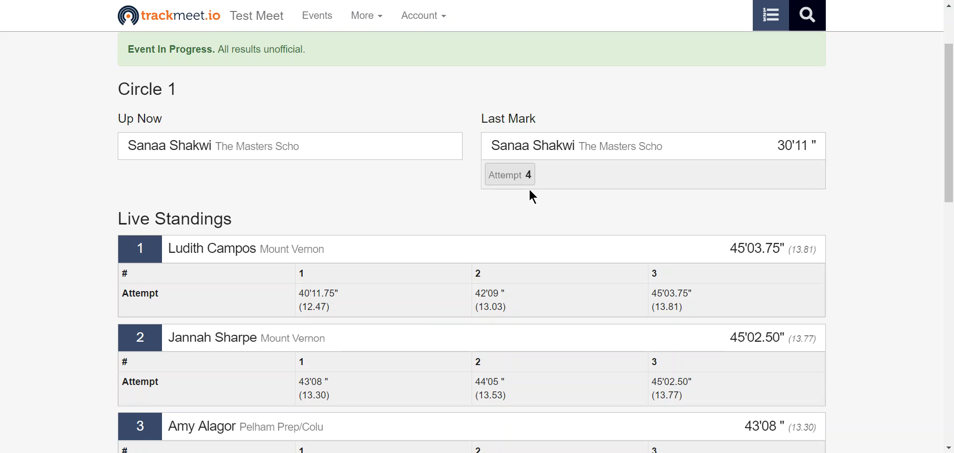
scroll("down", 3)
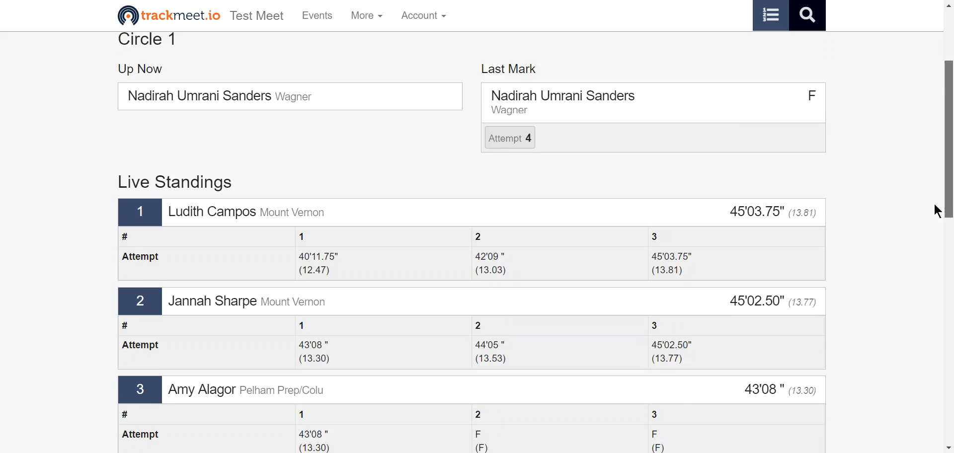
scroll("down", 3)
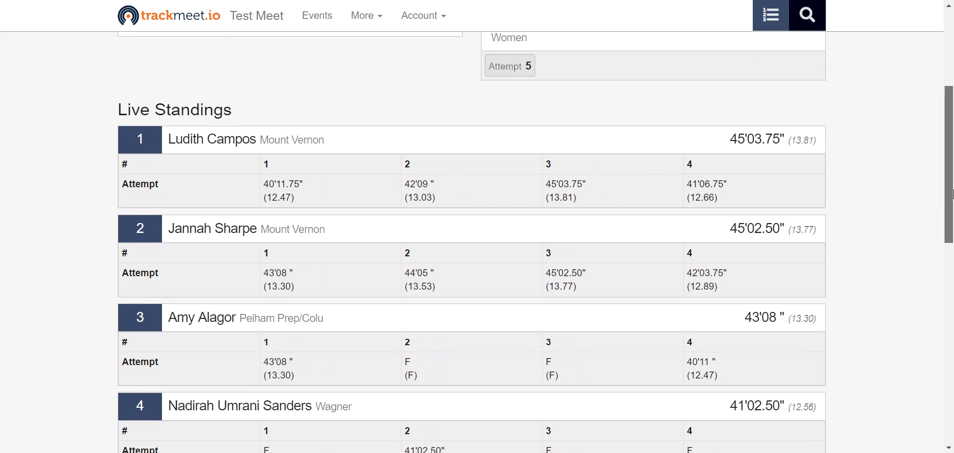
scroll("down", 3)
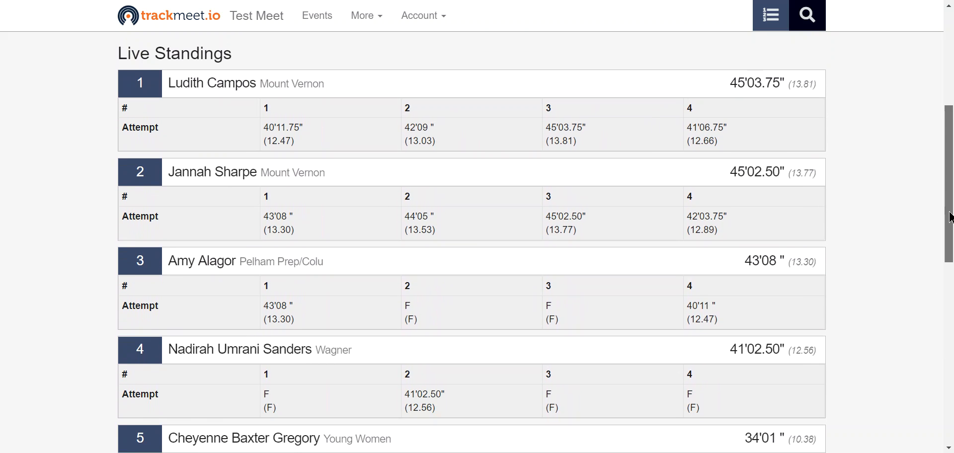